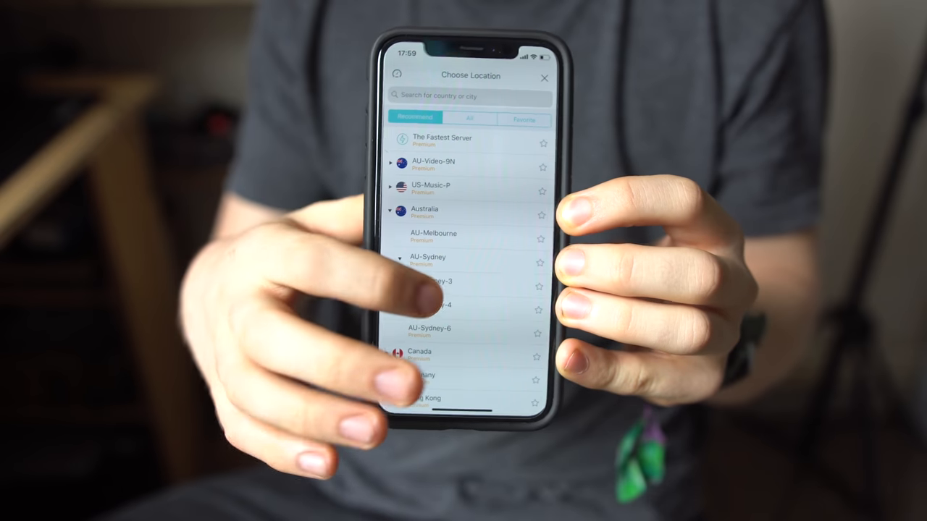
# Step: Browse down through the Settings drawer sections past accounts and system entries
pyautogui.scroll(-3)
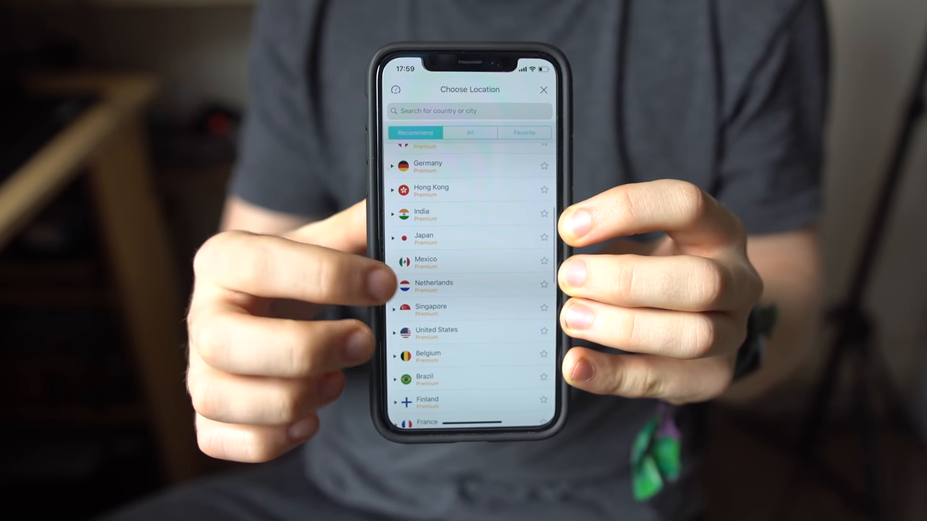
pyautogui.scroll(-3)
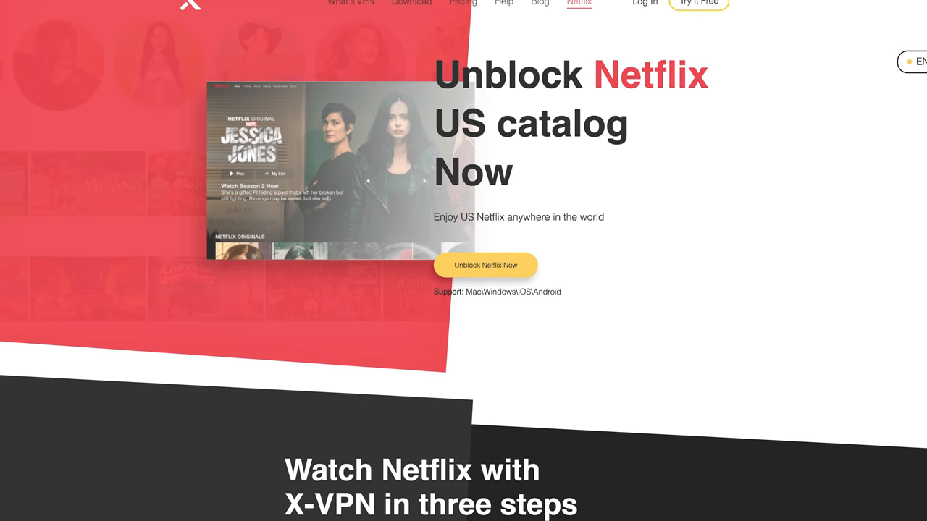
pyautogui.scroll(-3)
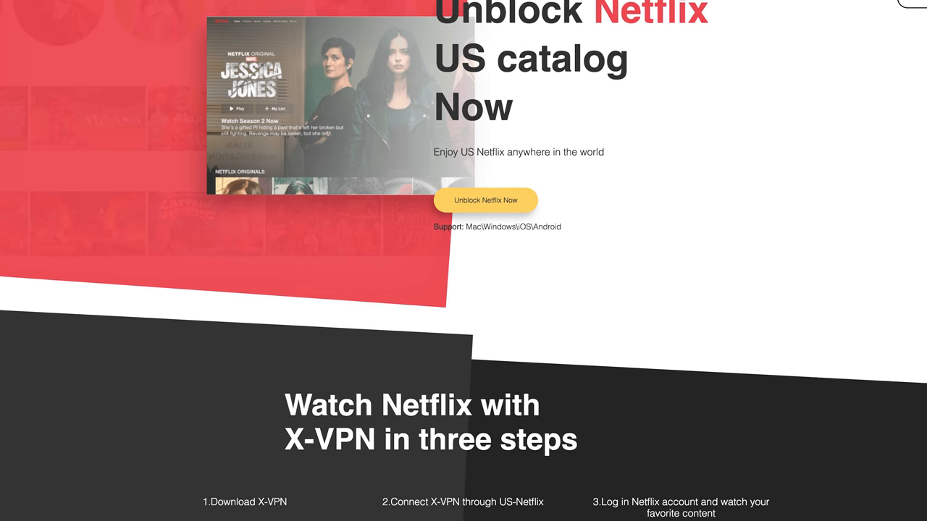
pyautogui.scroll(-3)
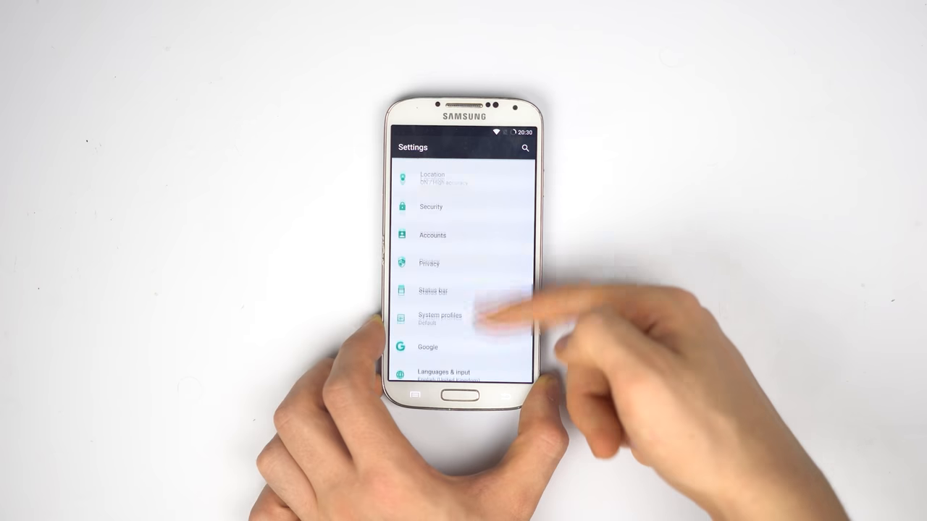
pyautogui.scroll(-3)
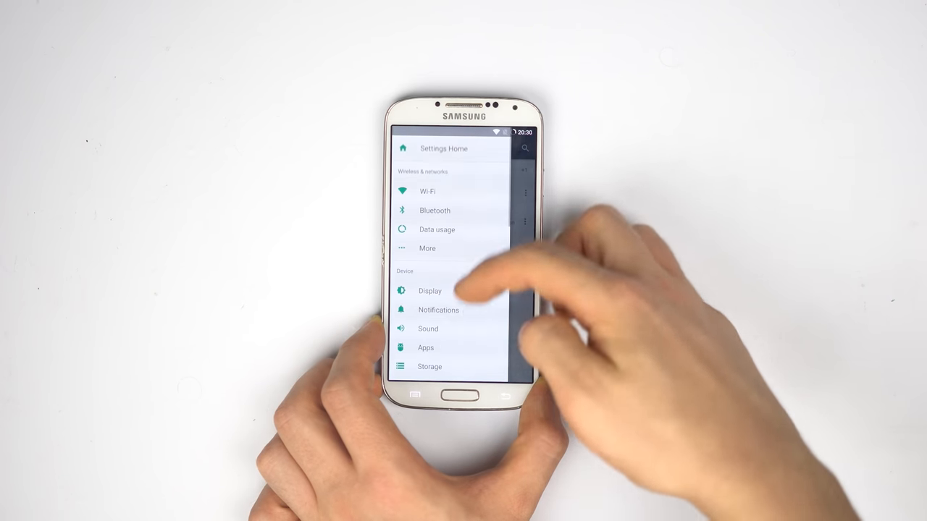
pyautogui.scroll(-3)
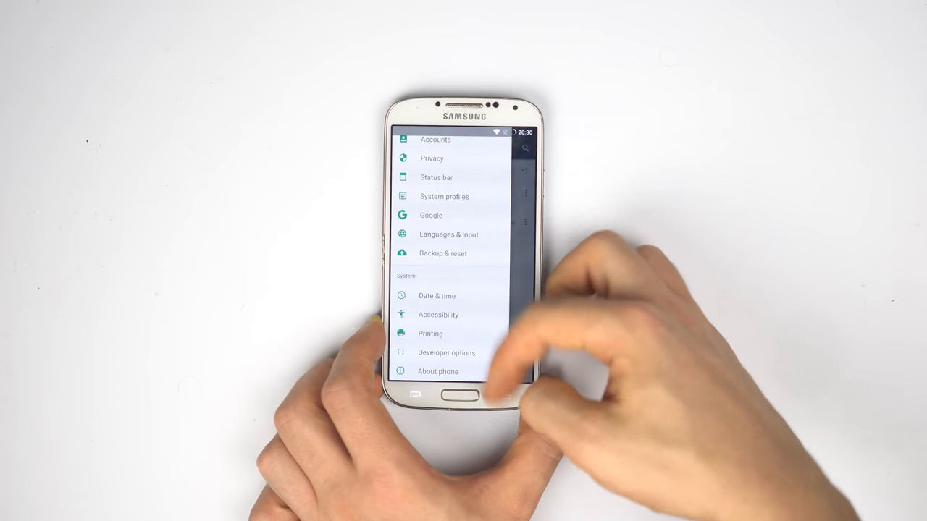
# Step: Leave the email account setup screen and land on the Buttons settings page
pyautogui.click(438, 371)
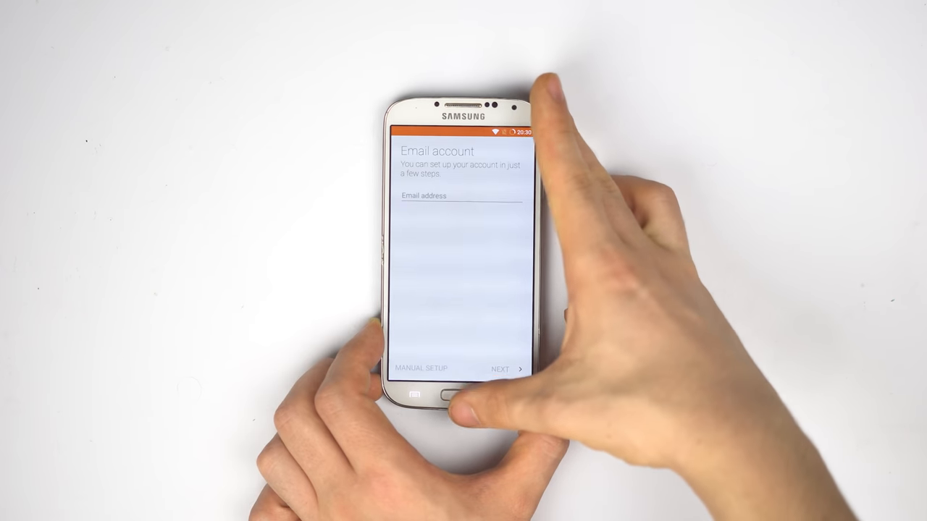
pyautogui.click(458, 397)
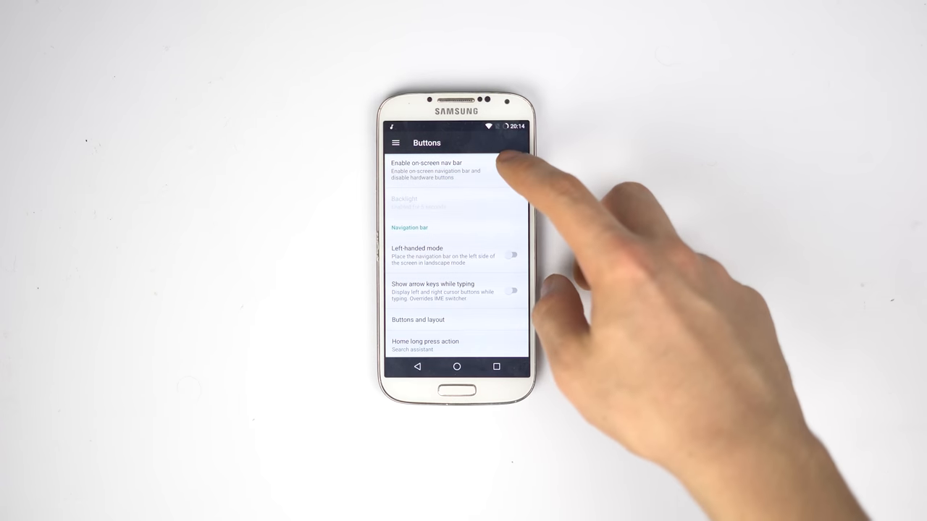
# Step: View the Battery page (32%, about 3 days left), then bring up the alphabetical app drawer
pyautogui.scroll(-3)
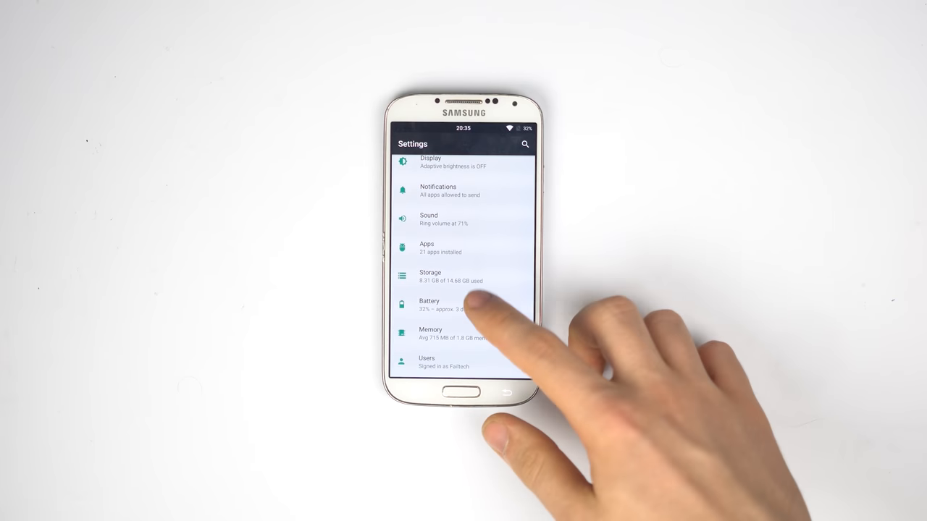
pyautogui.click(440, 306)
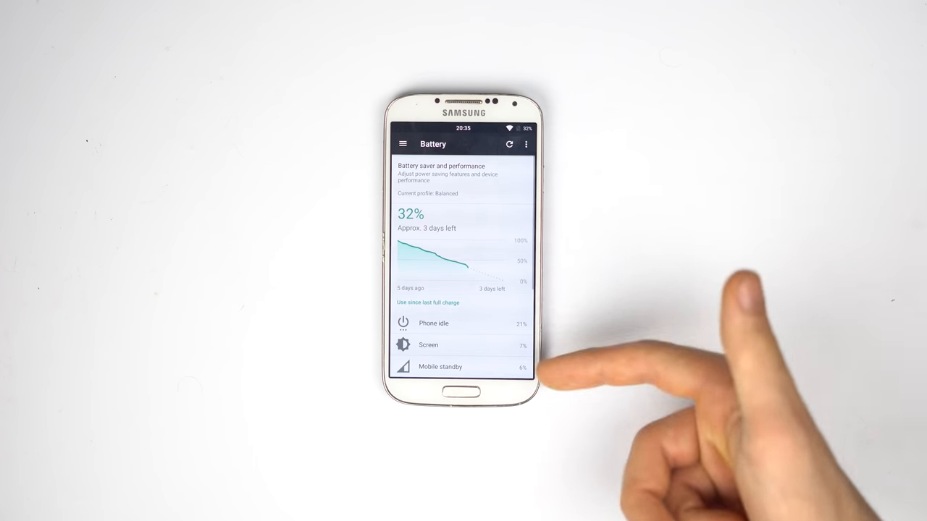
pyautogui.scroll(-3)
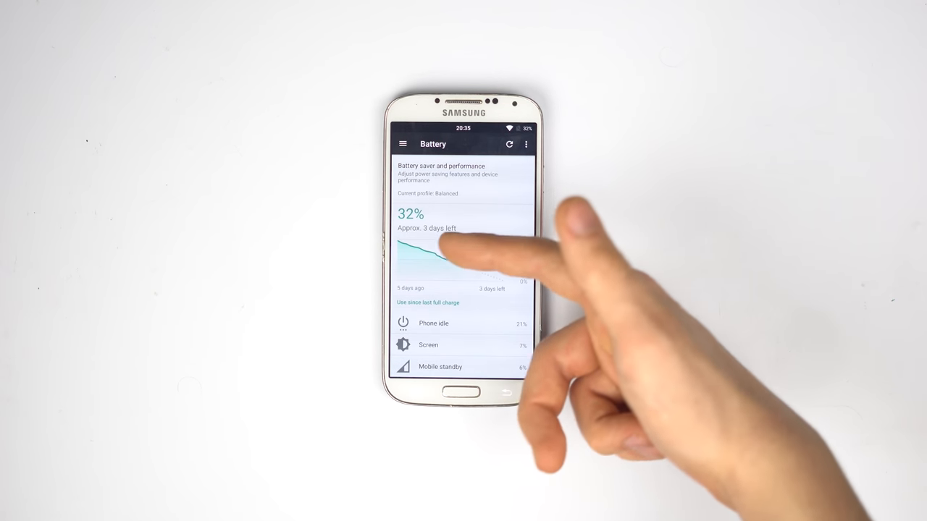
pyautogui.click(449, 257)
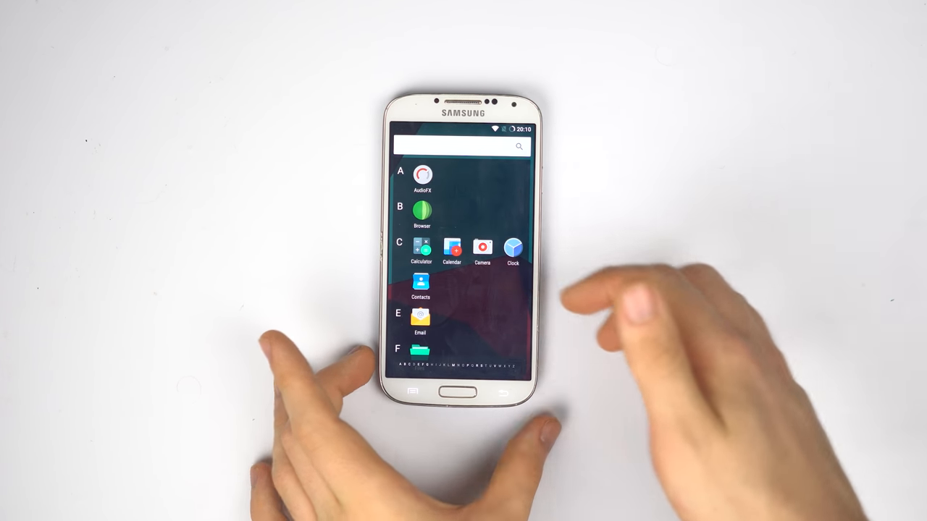
pyautogui.scroll(-3)
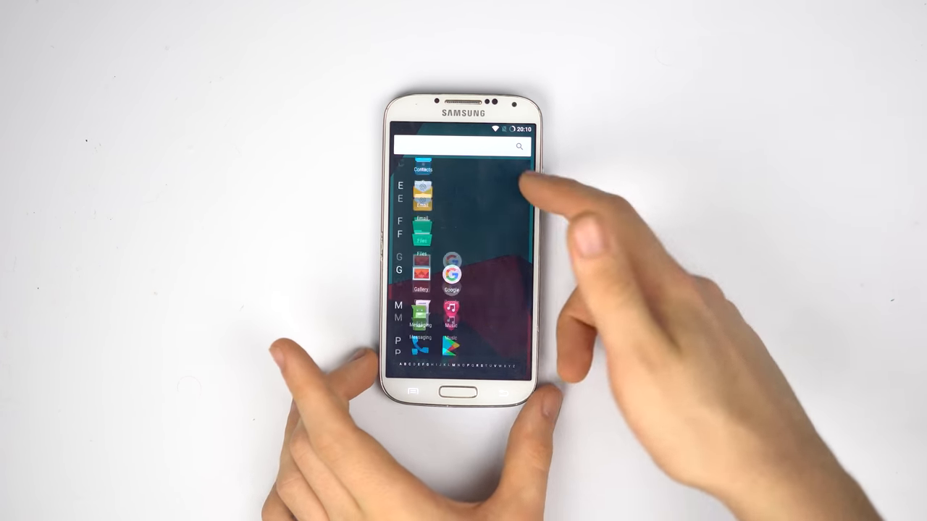
pyautogui.click(452, 397)
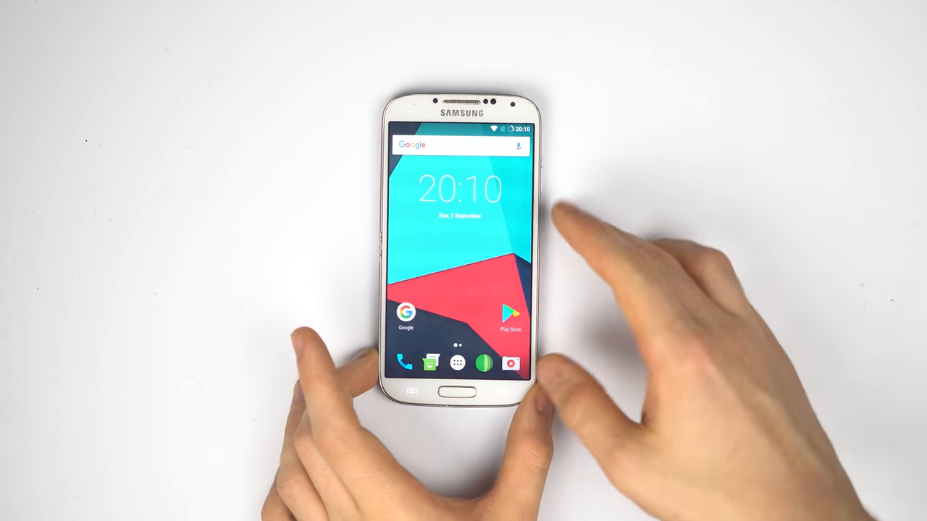
pyautogui.click(458, 365)
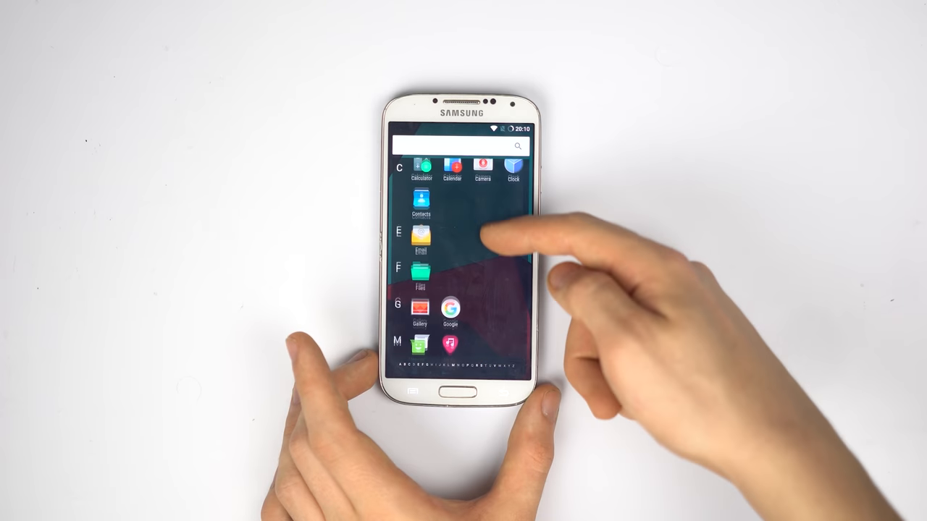
pyautogui.scroll(-3)
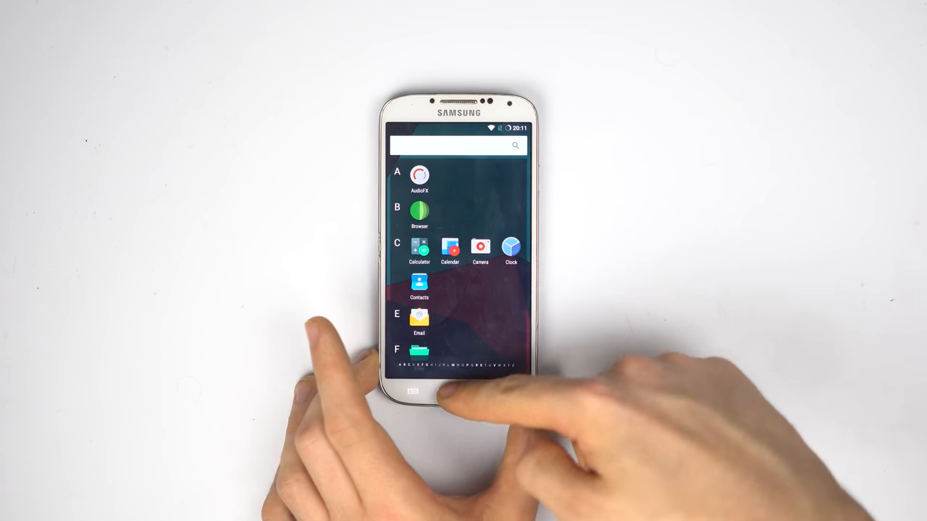
pyautogui.click(414, 396)
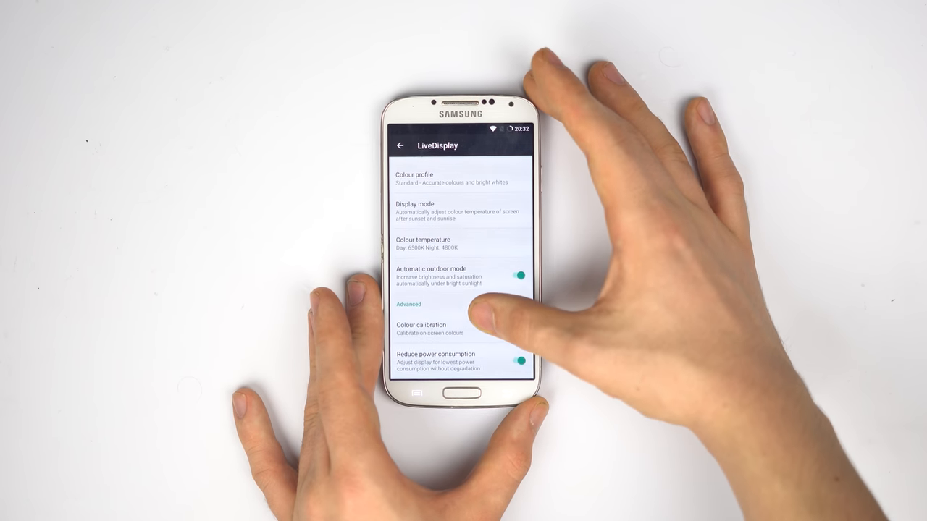
# Step: Scroll through the LiveDisplay colour options and back out to the main Settings list
pyautogui.scroll(-3)
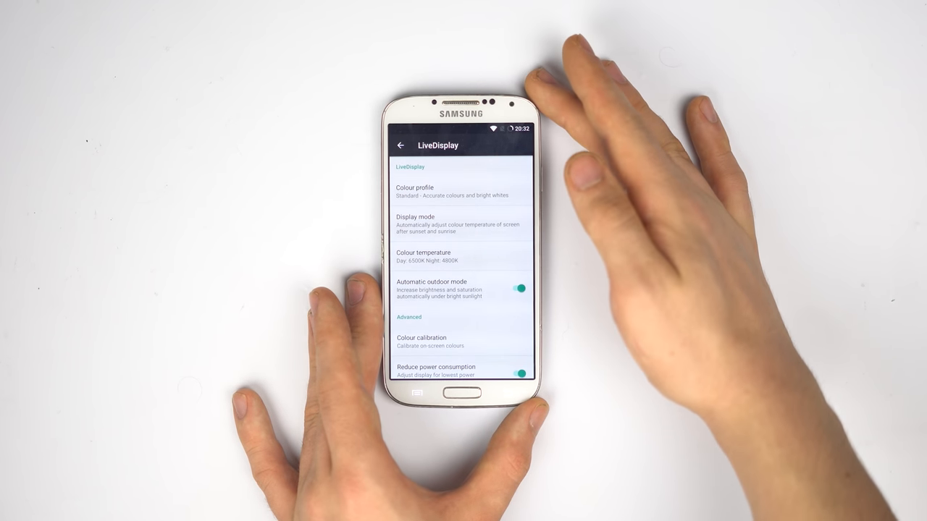
pyautogui.click(399, 145)
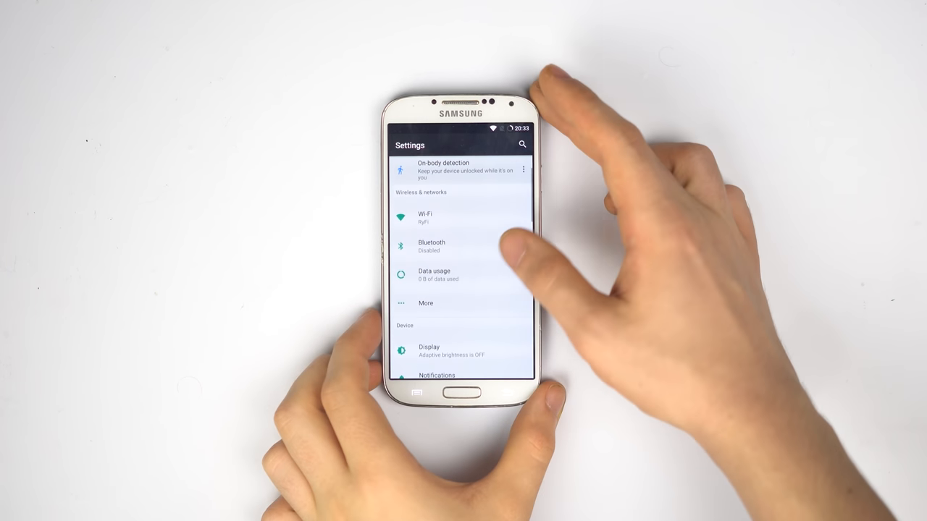
# Step: Scroll down the Display settings and open Display size with its preview at Default
pyautogui.scroll(-3)
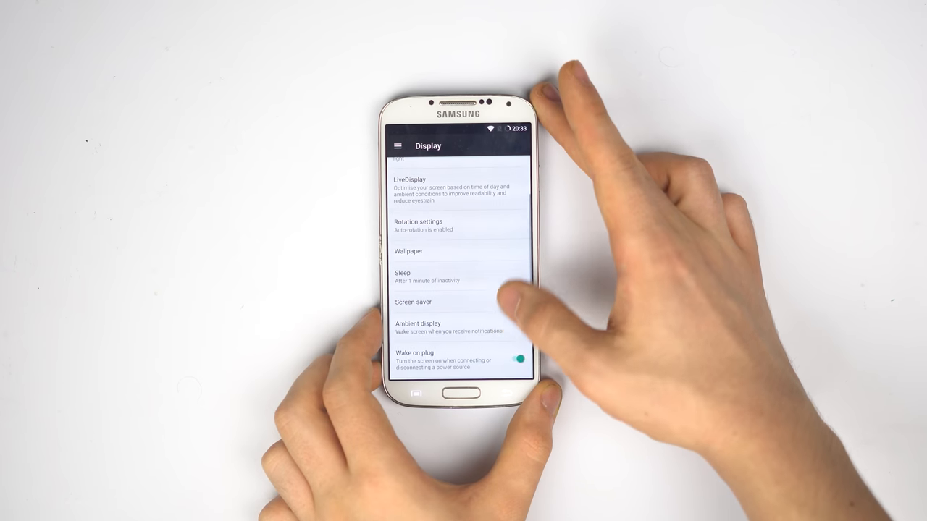
pyautogui.scroll(-3)
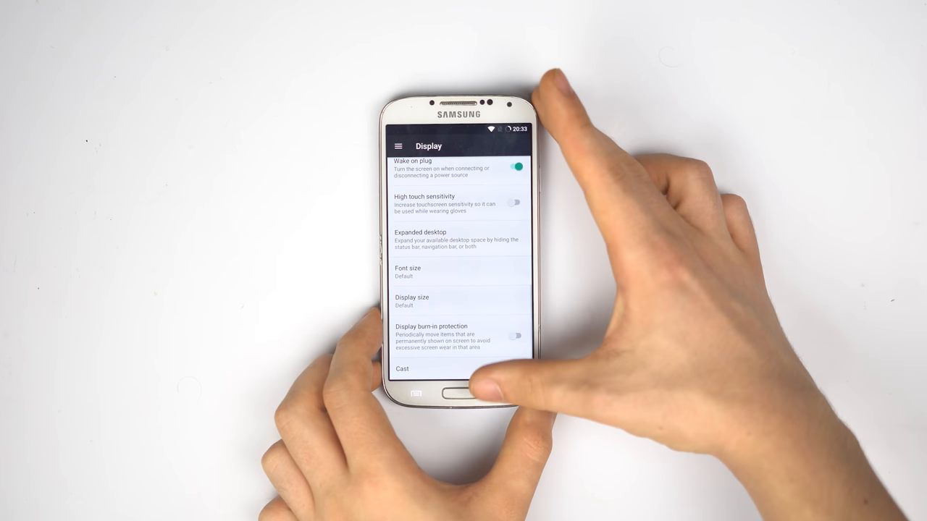
pyautogui.click(434, 298)
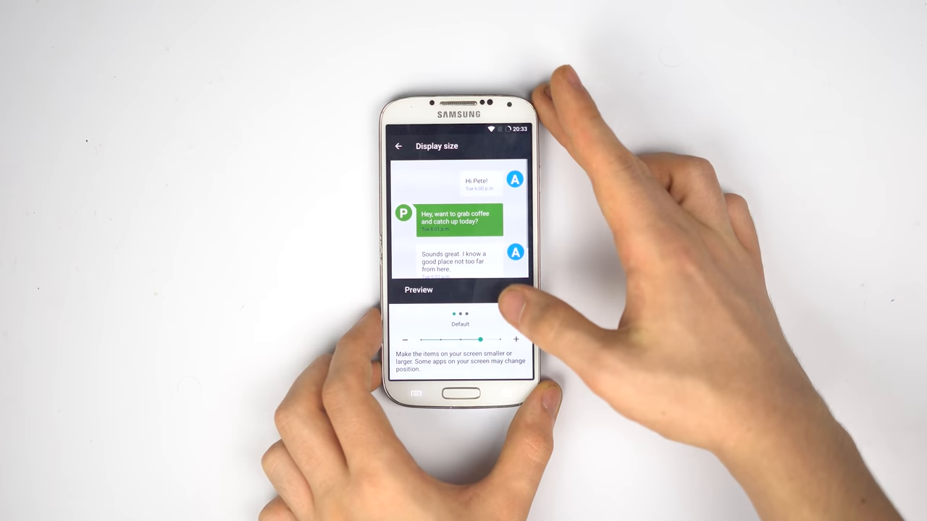